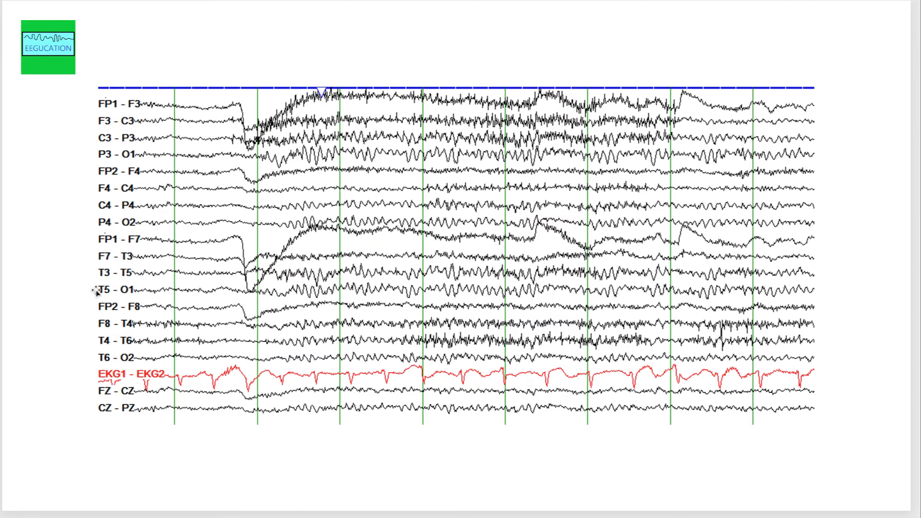
mouse_move(56, 354)
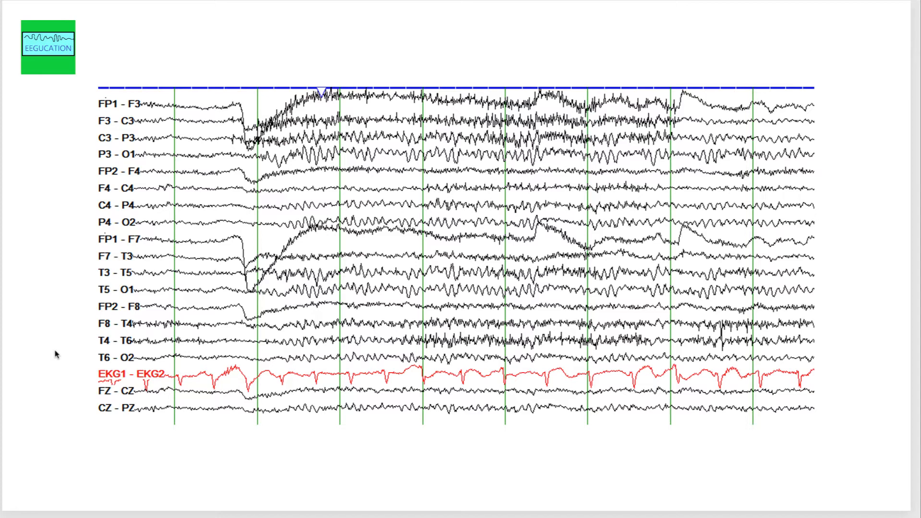
mouse_move(95, 107)
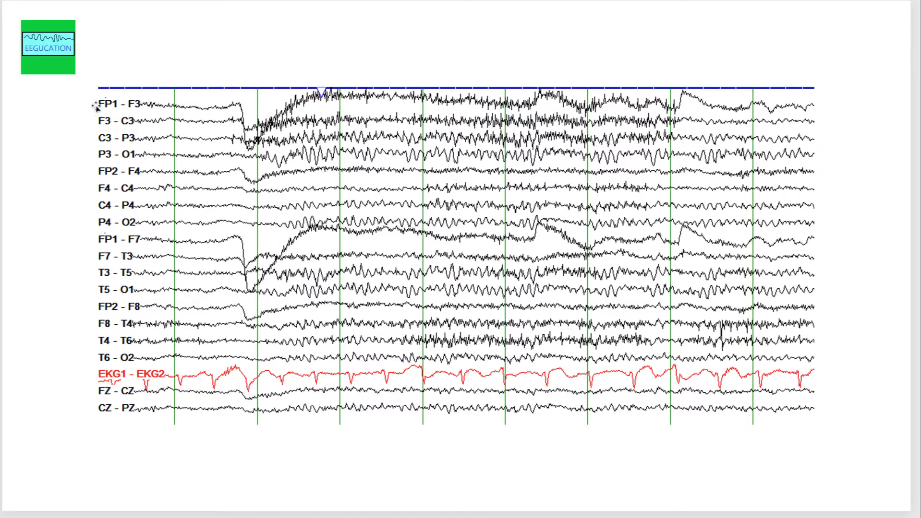
Step through yellow/green highlights on FP1-F3, FP2-F4, FP1-F7 and FP2-F8, then clear them
click(118, 103)
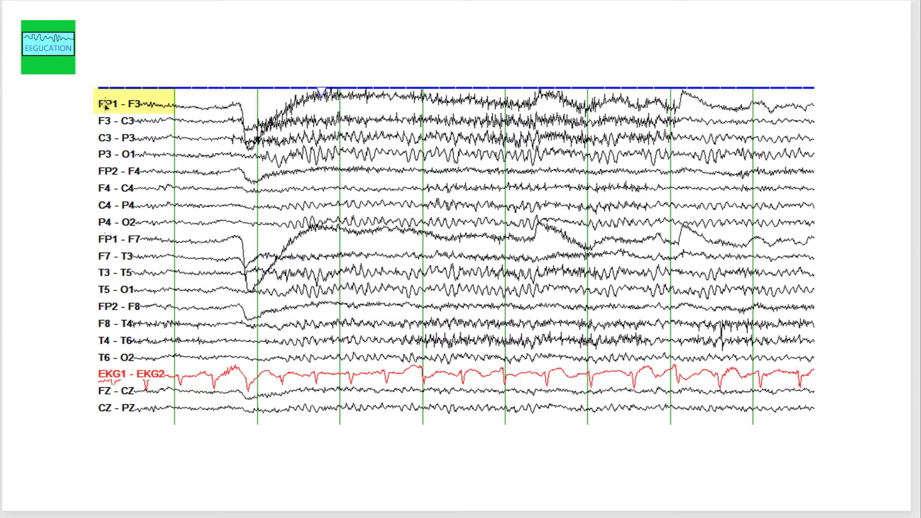
mouse_move(117, 172)
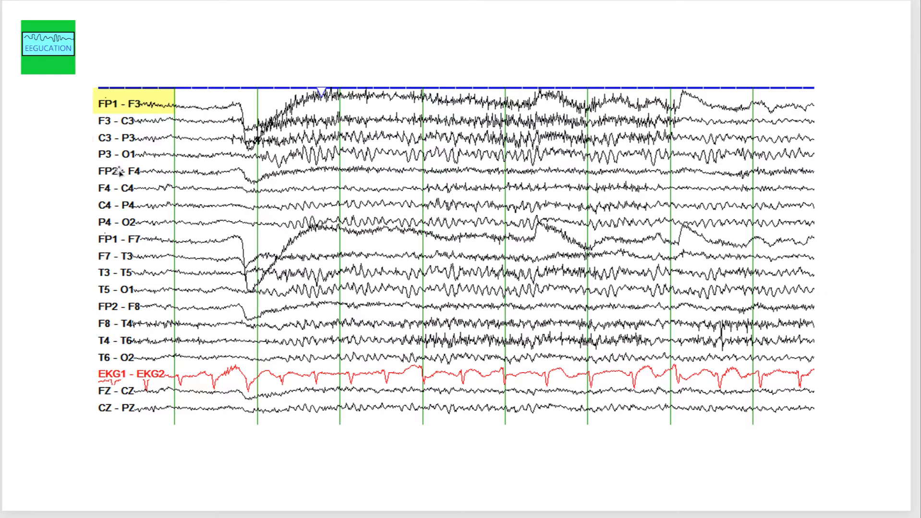
click(114, 172)
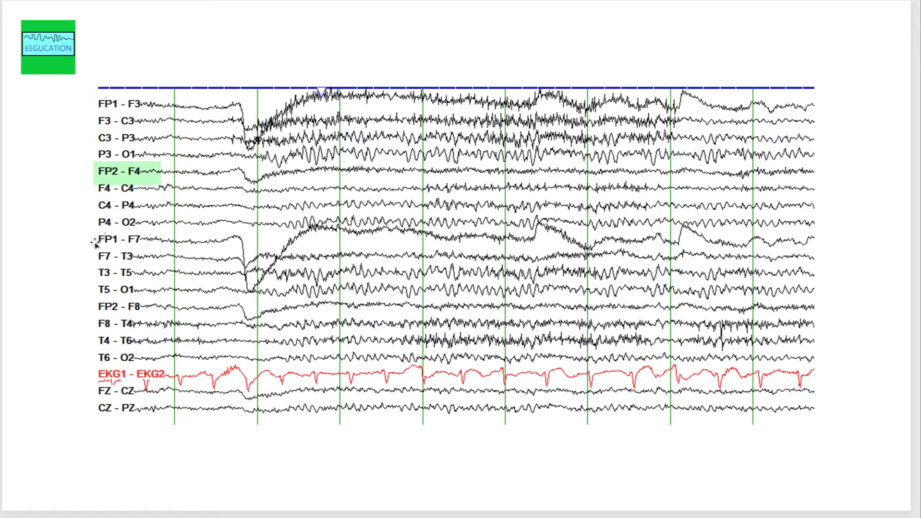
click(118, 240)
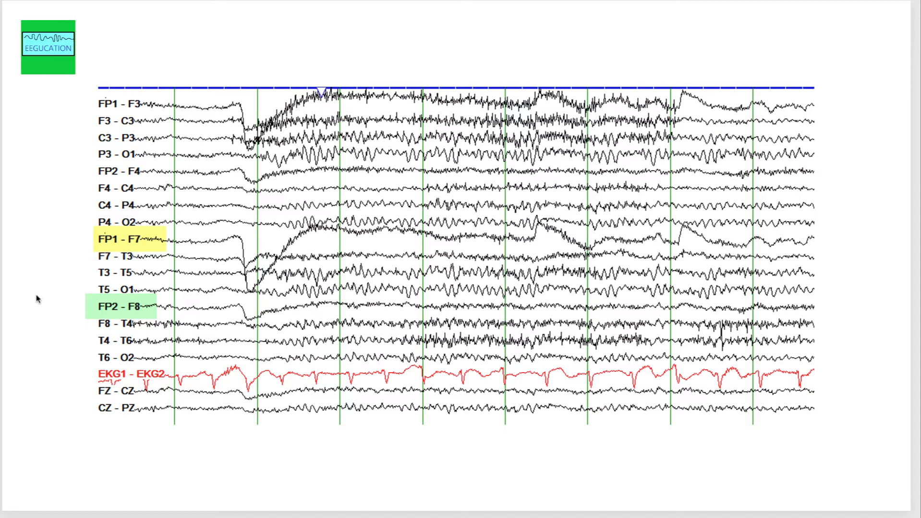
click(123, 240)
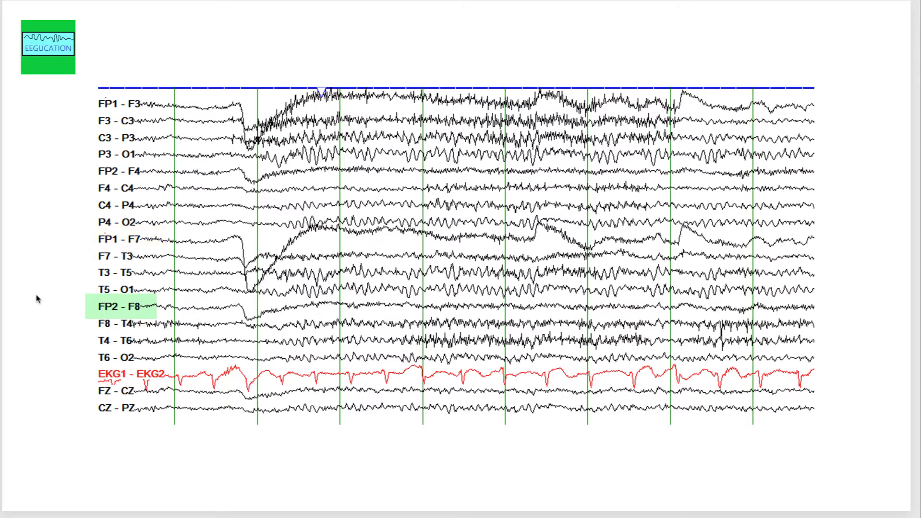
click(121, 307)
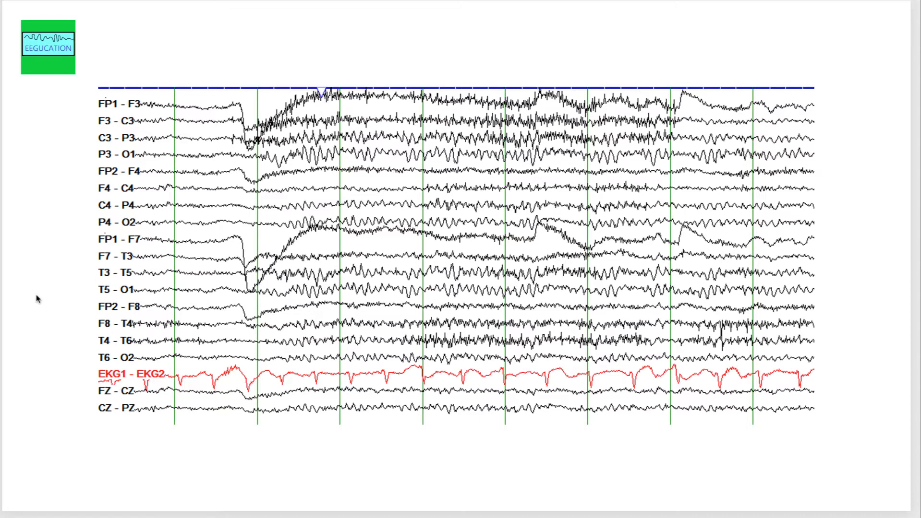
mouse_move(34, 265)
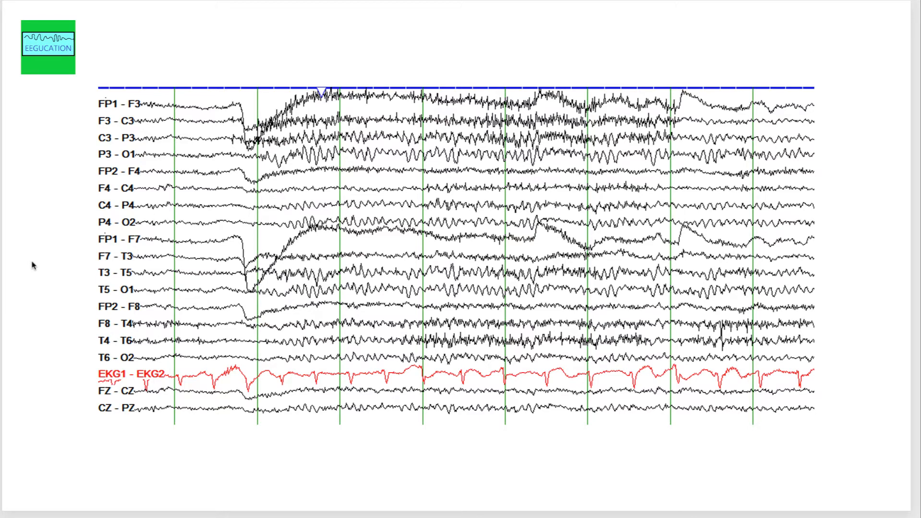
mouse_move(228, 105)
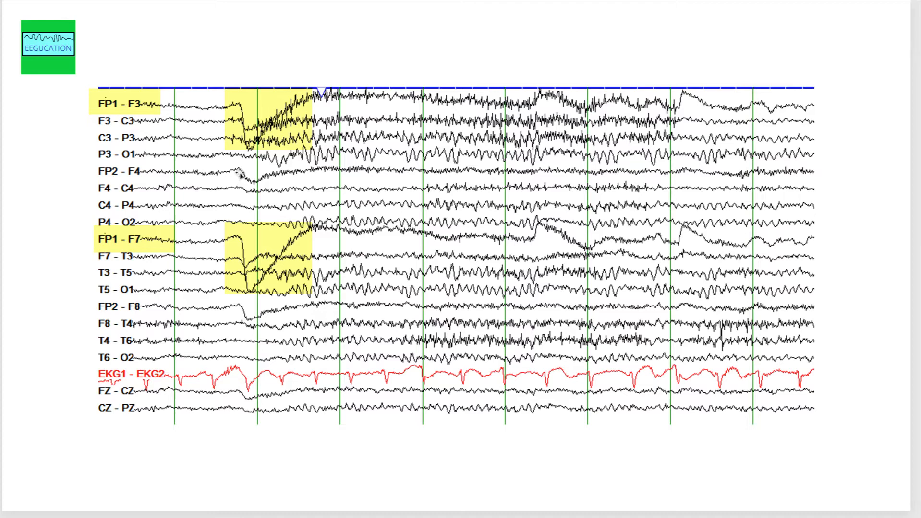
mouse_move(242, 314)
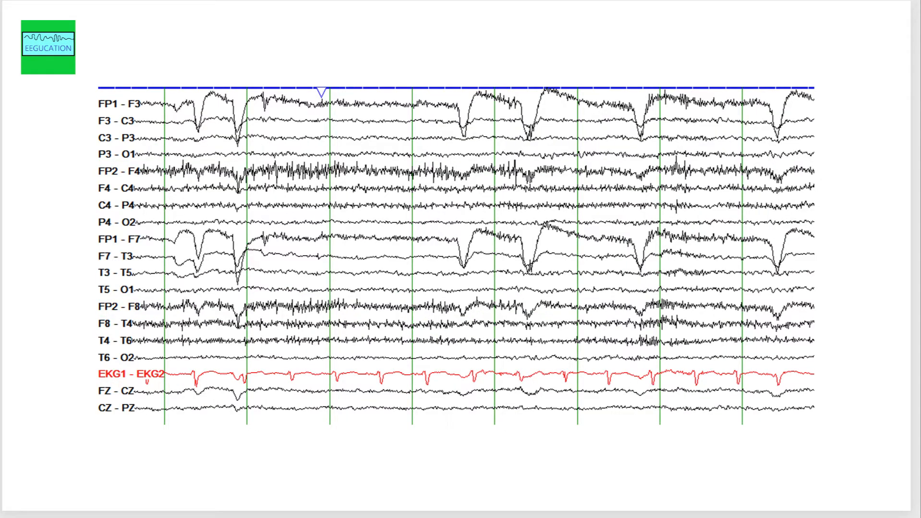
mouse_move(208, 129)
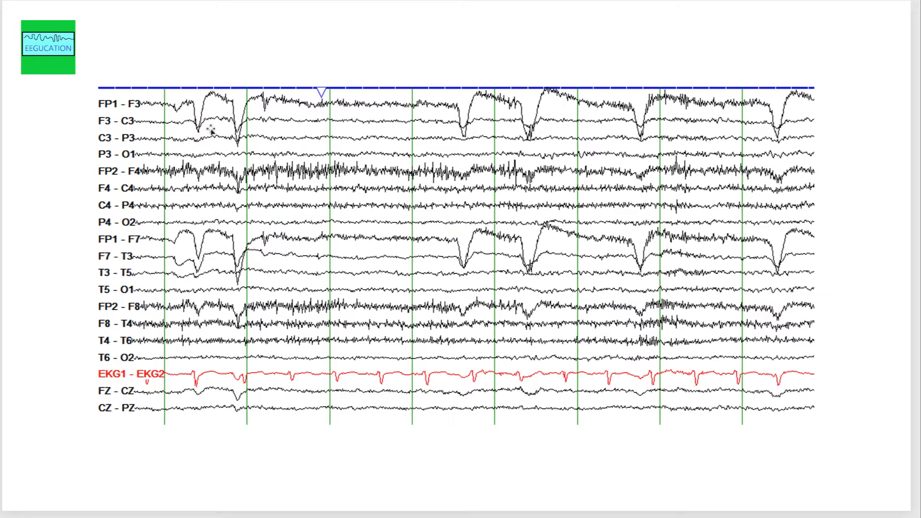
mouse_move(825, 108)
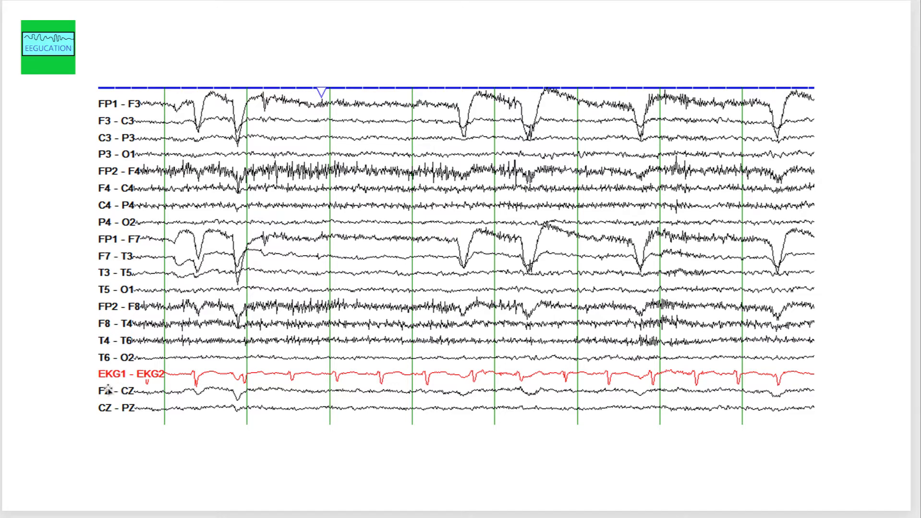
mouse_move(32, 341)
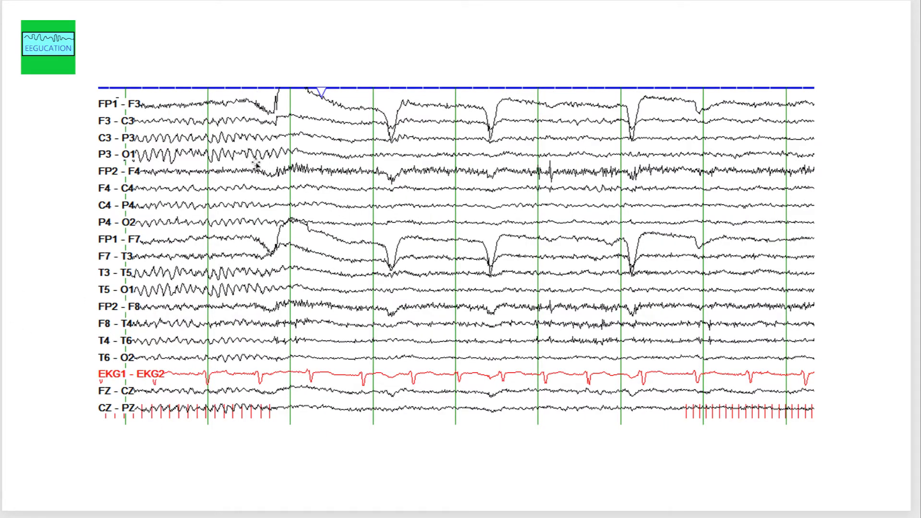
mouse_move(247, 114)
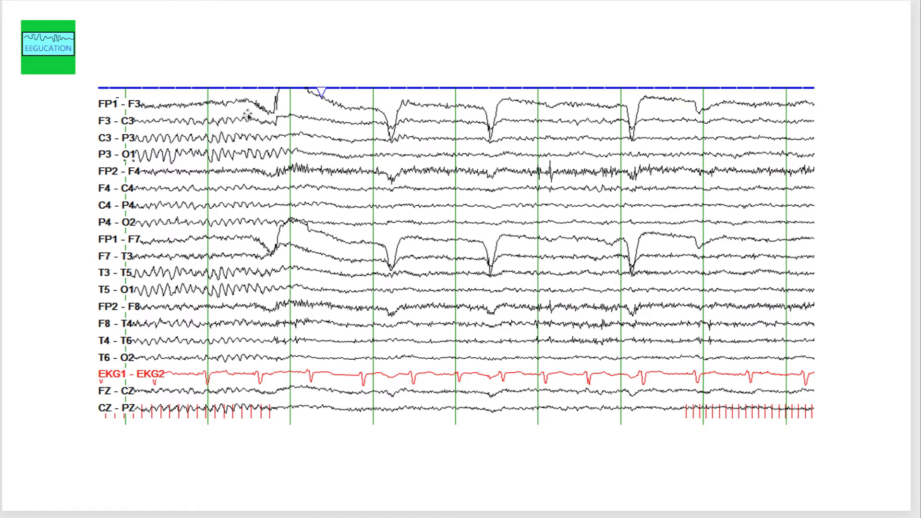
mouse_move(267, 249)
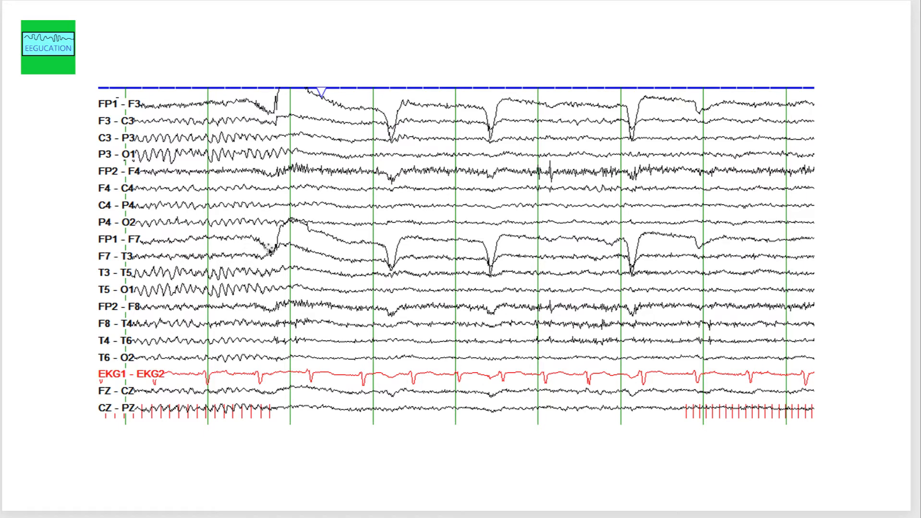
mouse_move(358, 244)
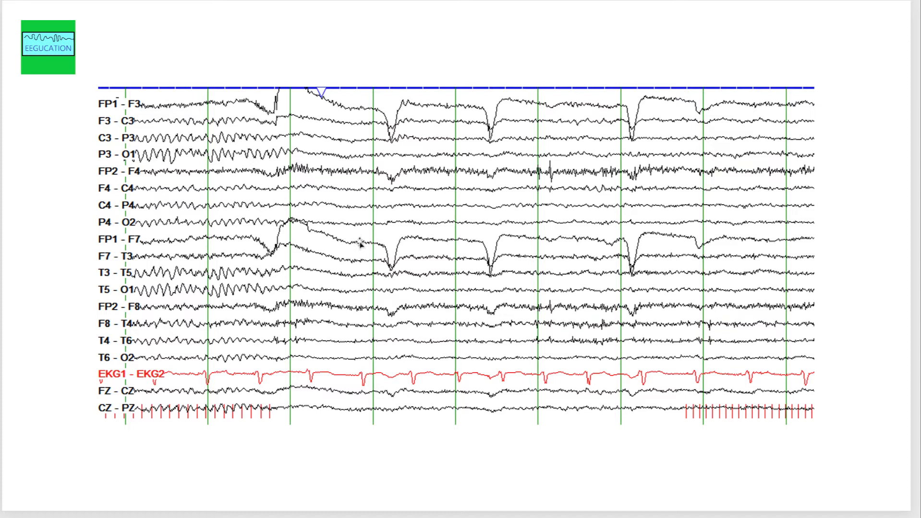
mouse_move(321, 107)
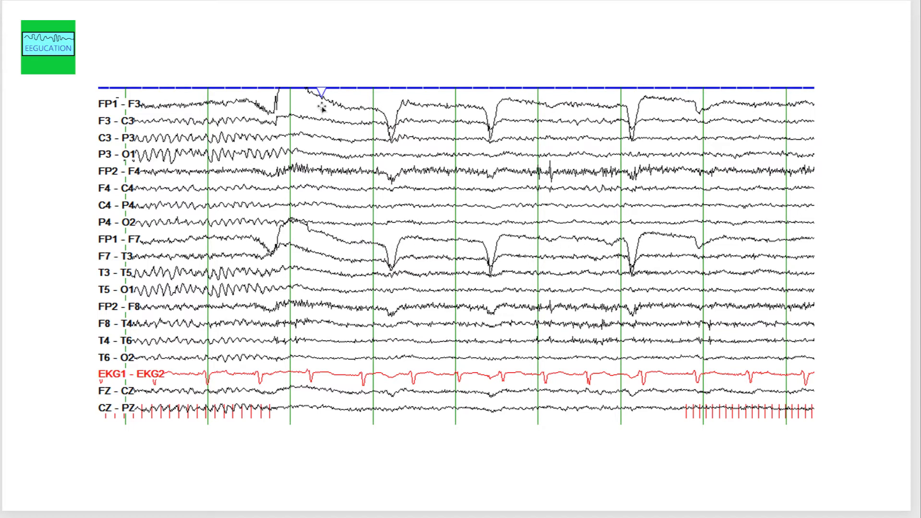
mouse_move(352, 117)
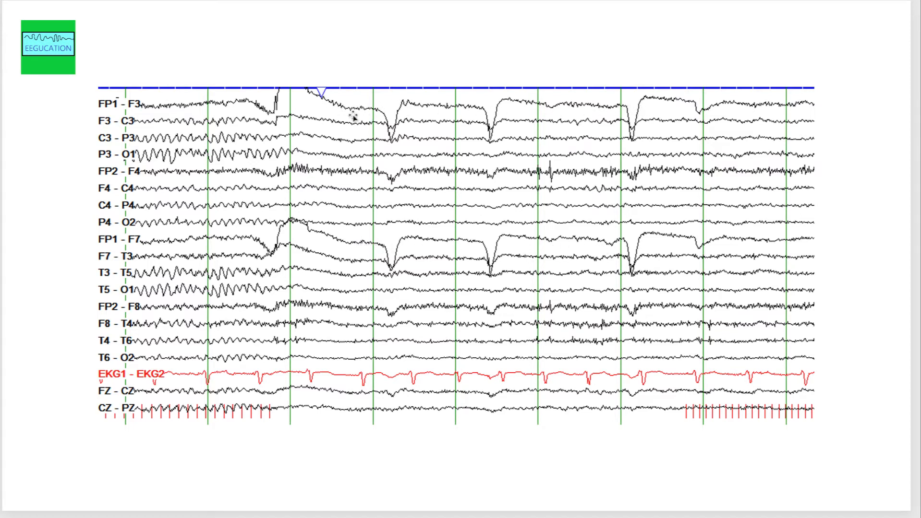
mouse_move(470, 264)
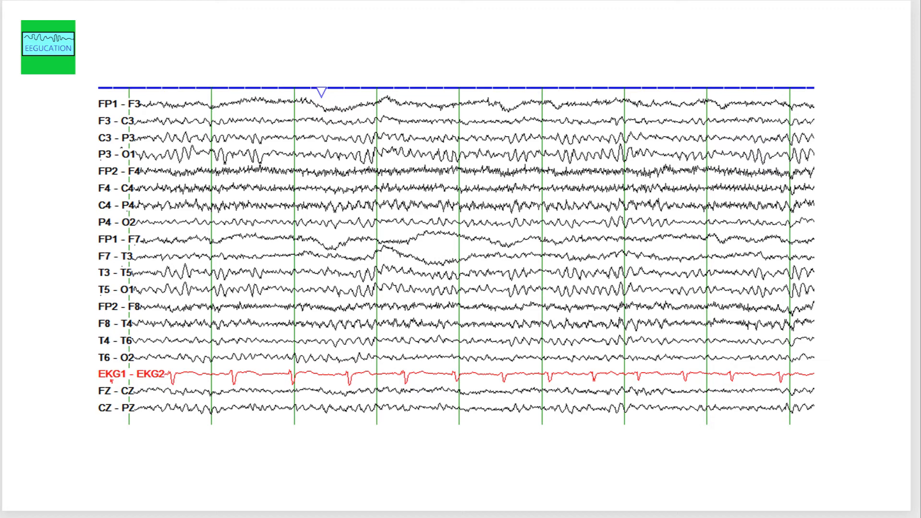
mouse_move(491, 251)
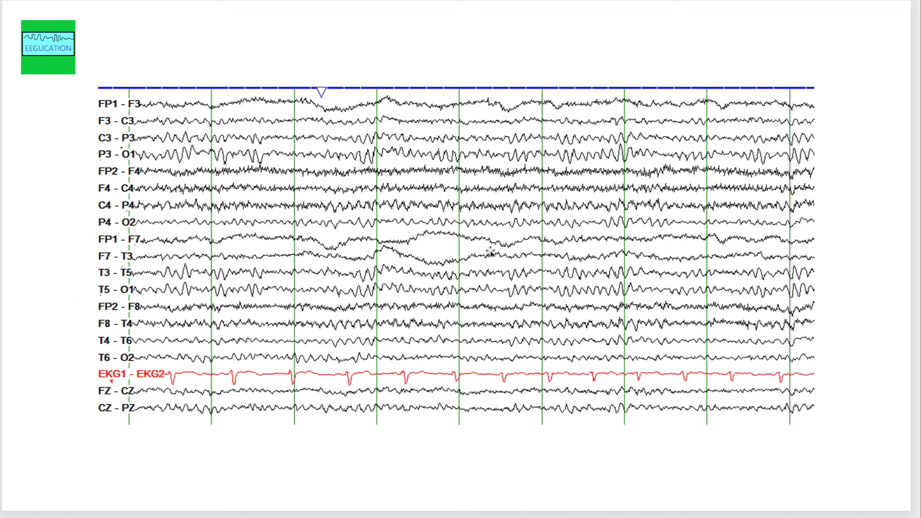
mouse_move(292, 251)
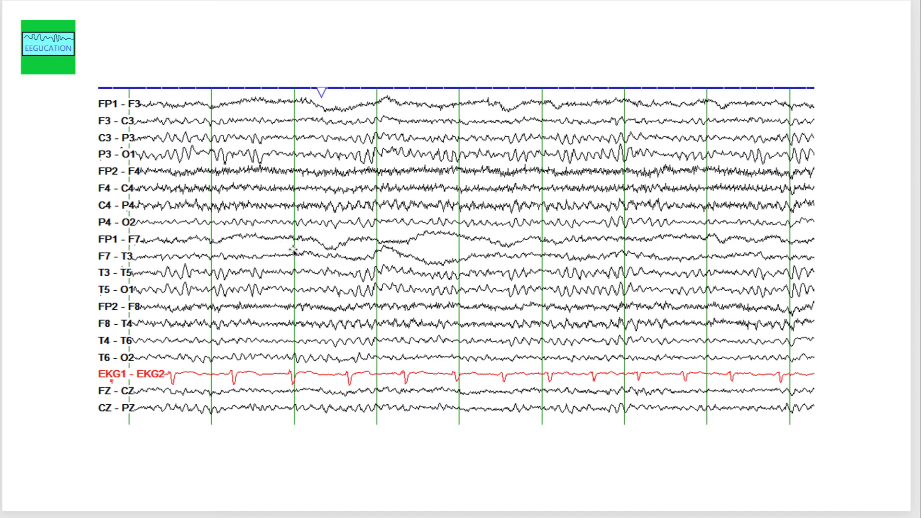
Highlight the FP1-F7 and F7-T3 traces yellow, then advance to the next EEG page
click(188, 241)
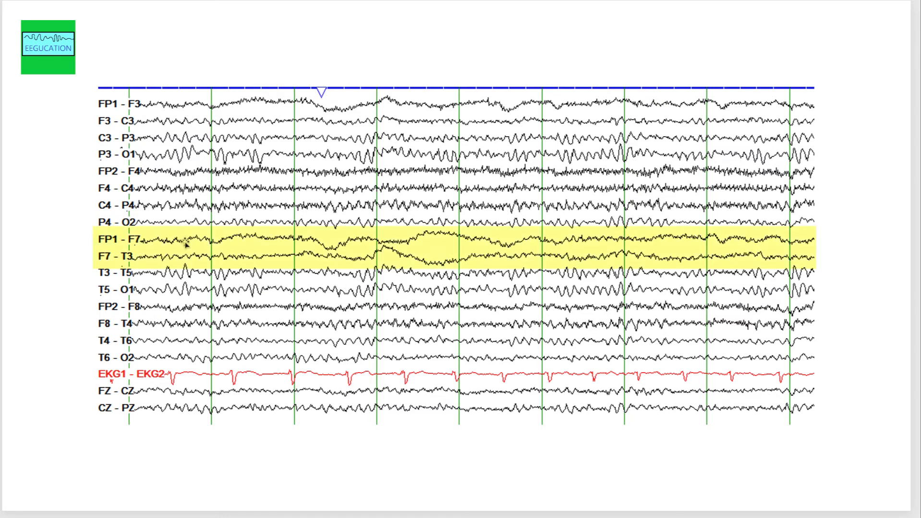
mouse_move(139, 313)
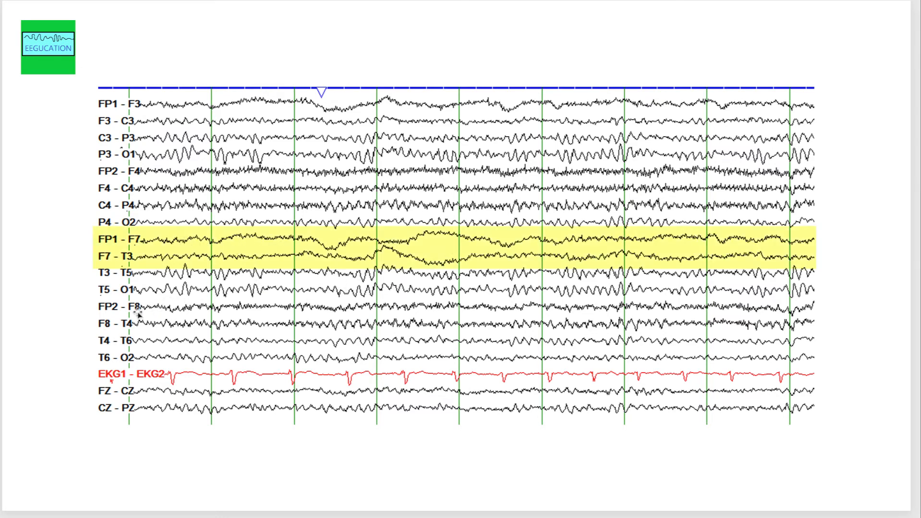
click(423, 314)
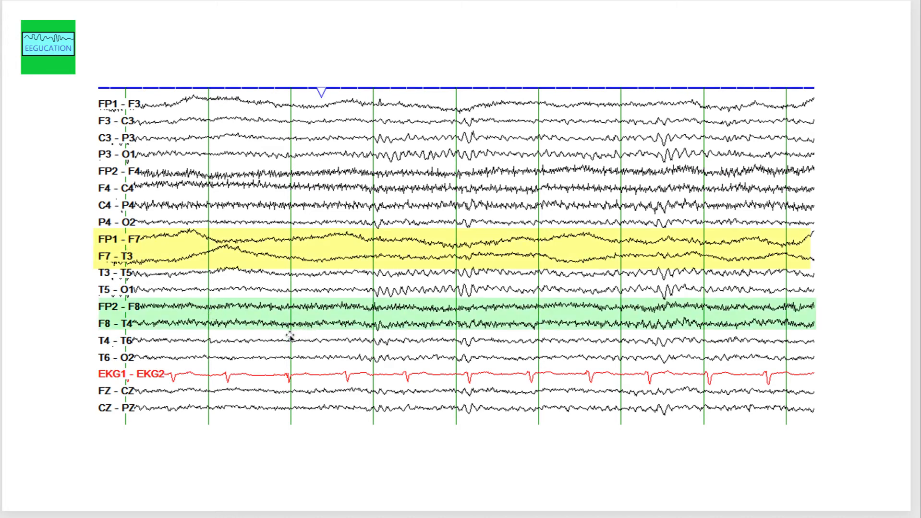
mouse_move(92, 376)
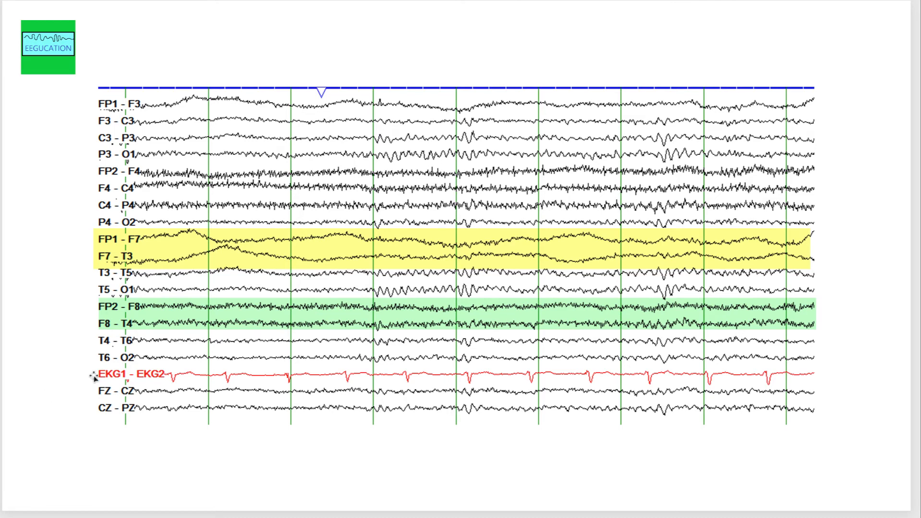